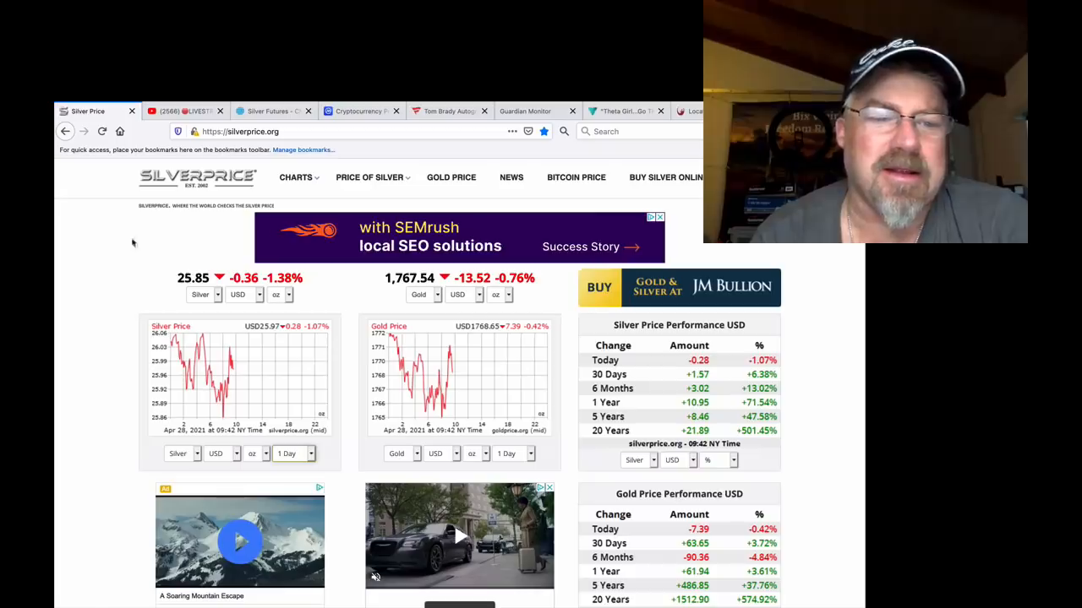
Step: Switch to the CME Group Silver Futures volume page
click(271, 111)
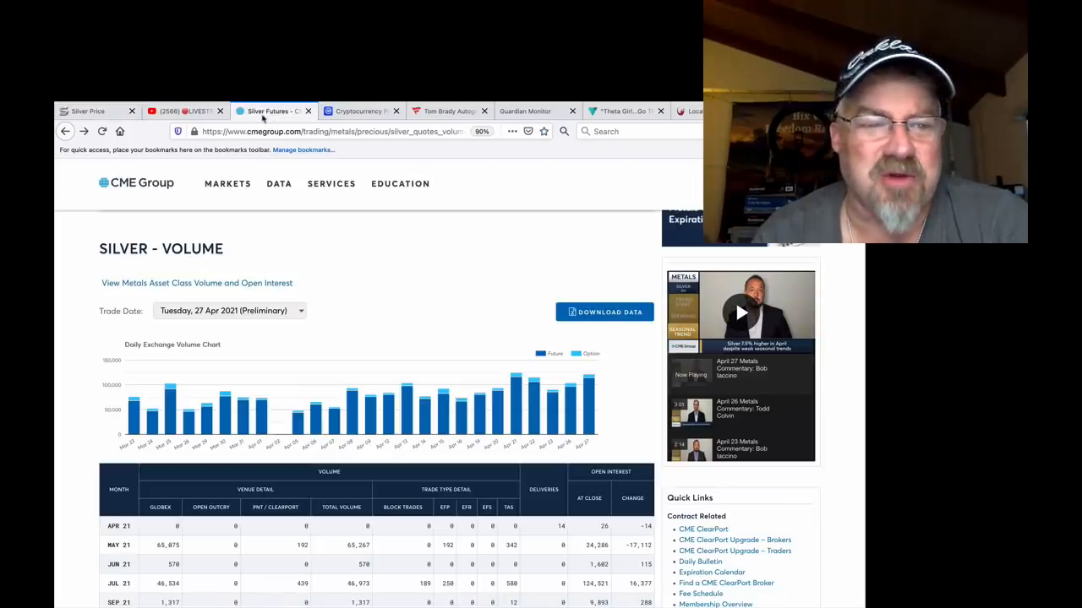
mouse_move(467, 318)
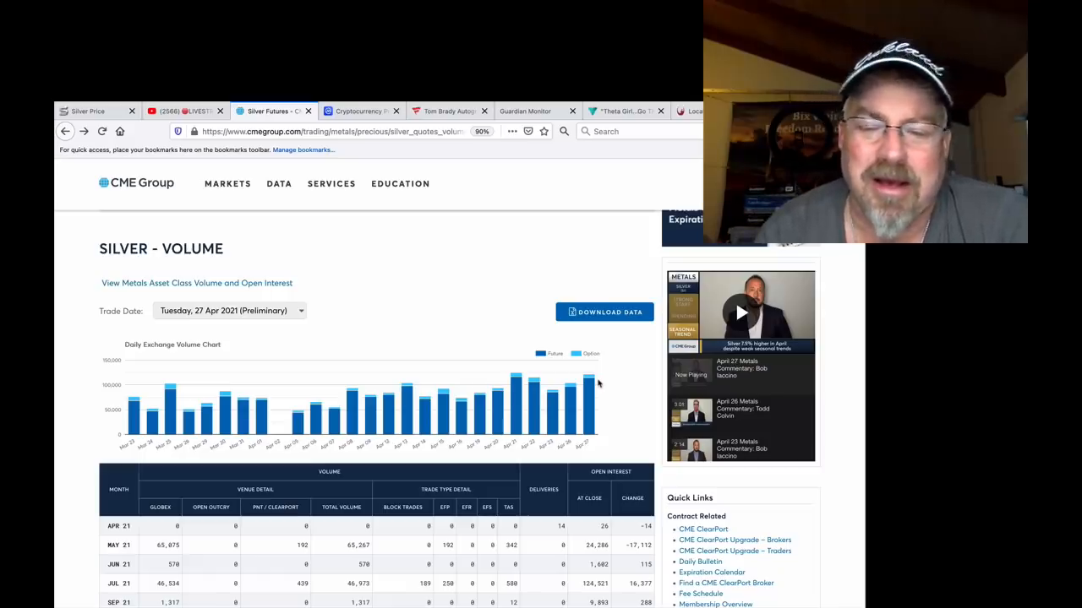
Step: Scroll down the CME silver volume page through the volume and open interest table
scroll(down, 3)
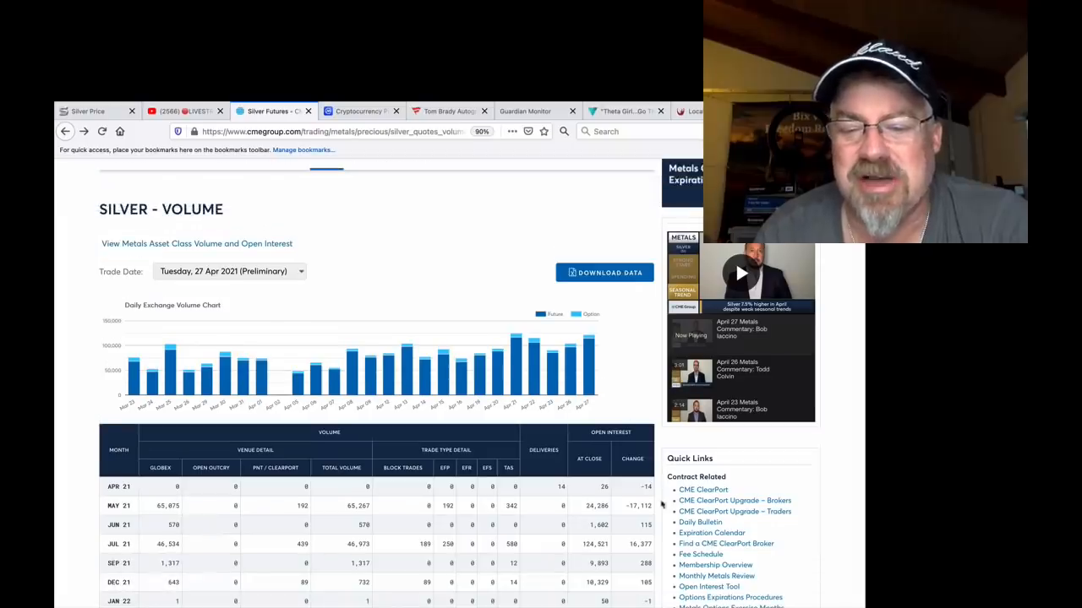
scroll(down, 3)
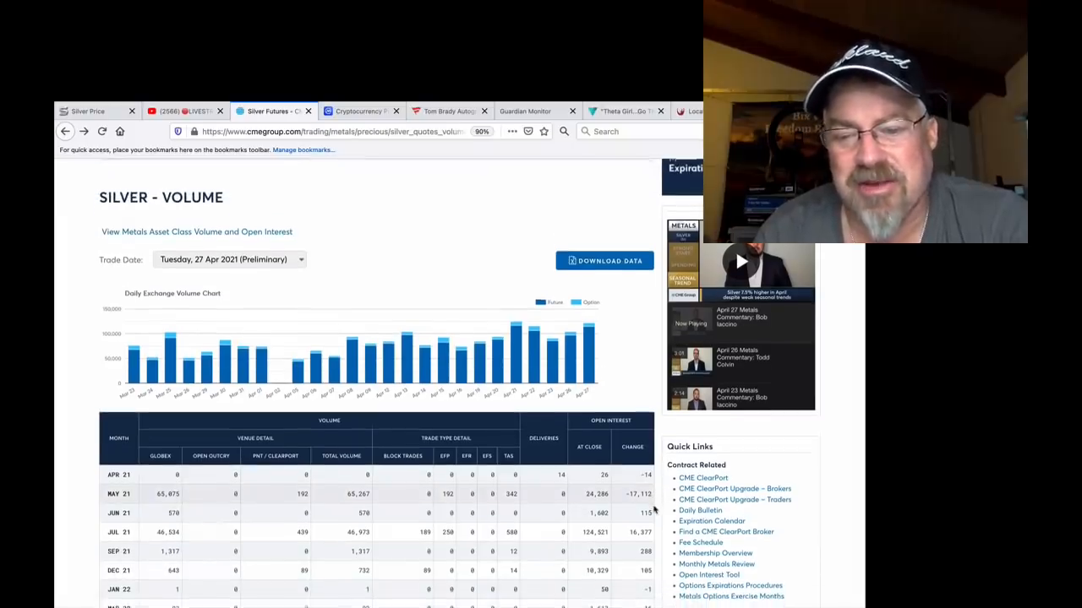
scroll(down, 3)
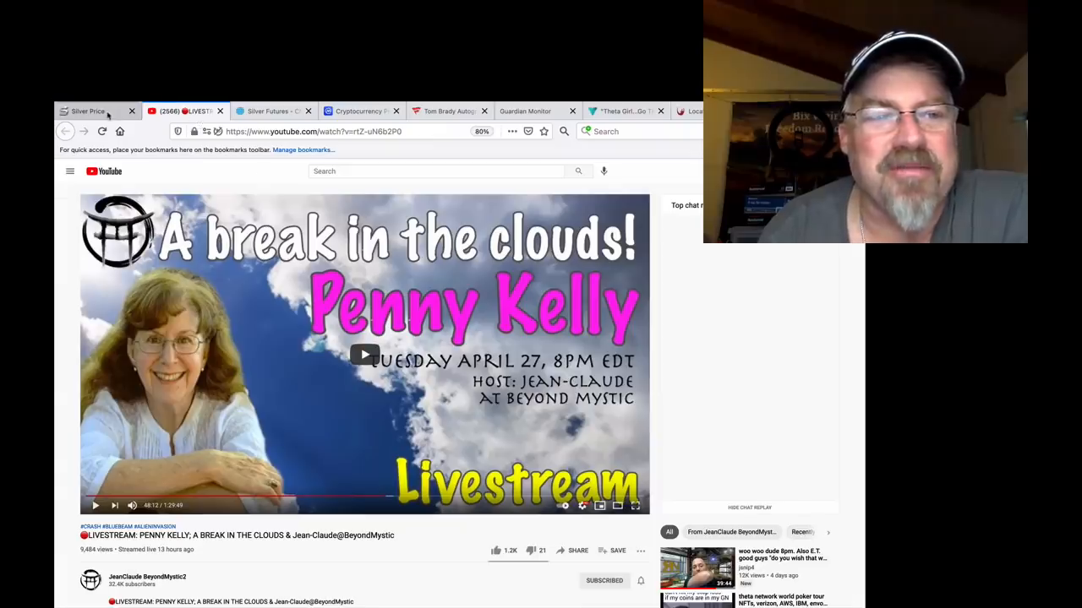
Step: Switch back to the silverprice.org page showing silver at 25.90 and gold at 1,771.79
click(88, 112)
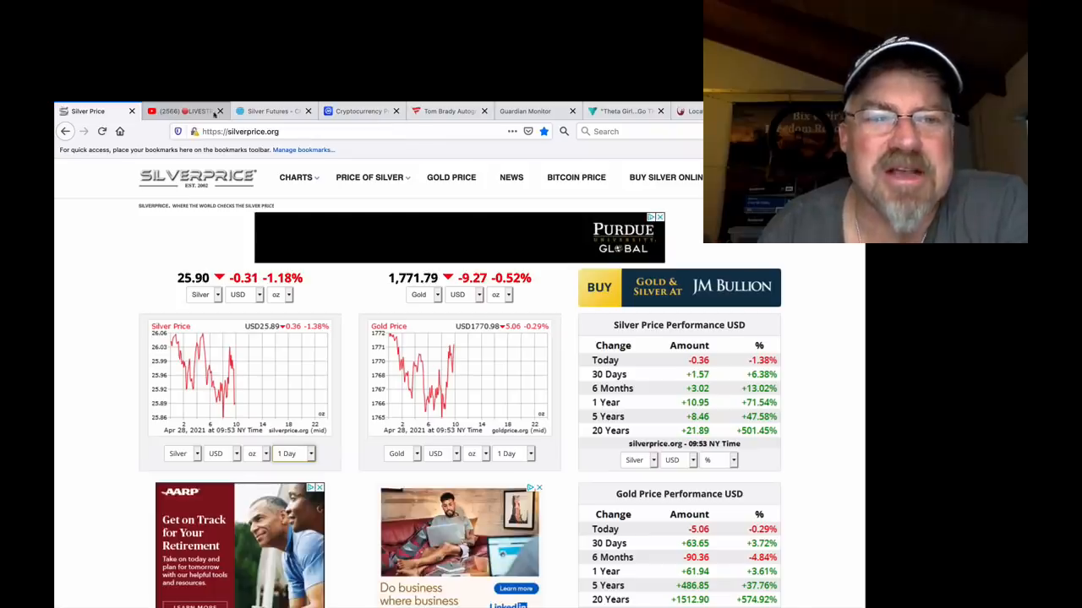
Step: Switch to the CME Group silver volume page for 27 April 2021
click(270, 112)
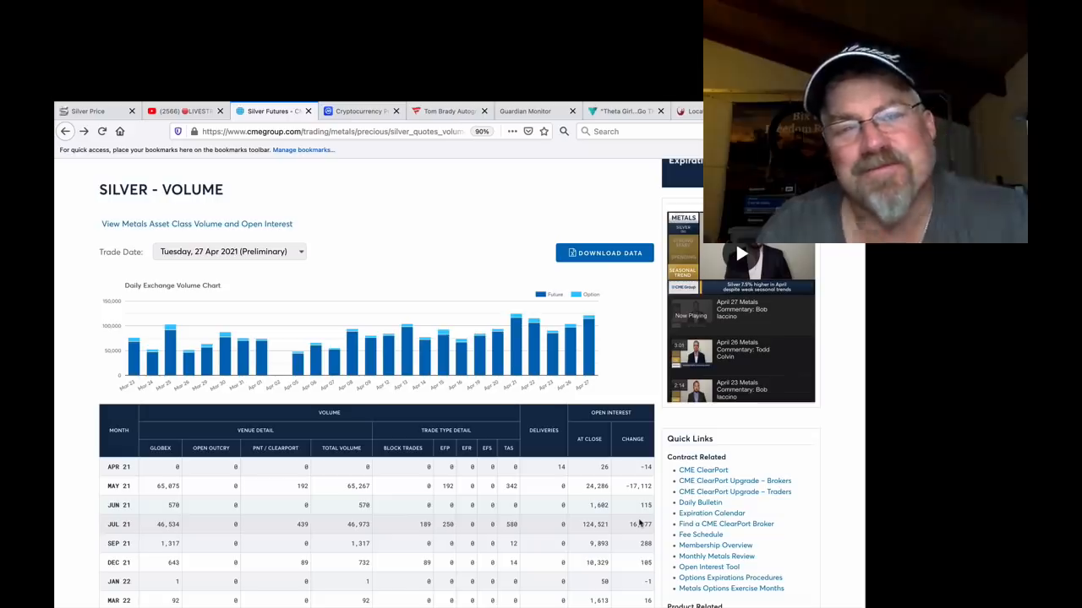
mouse_move(379, 181)
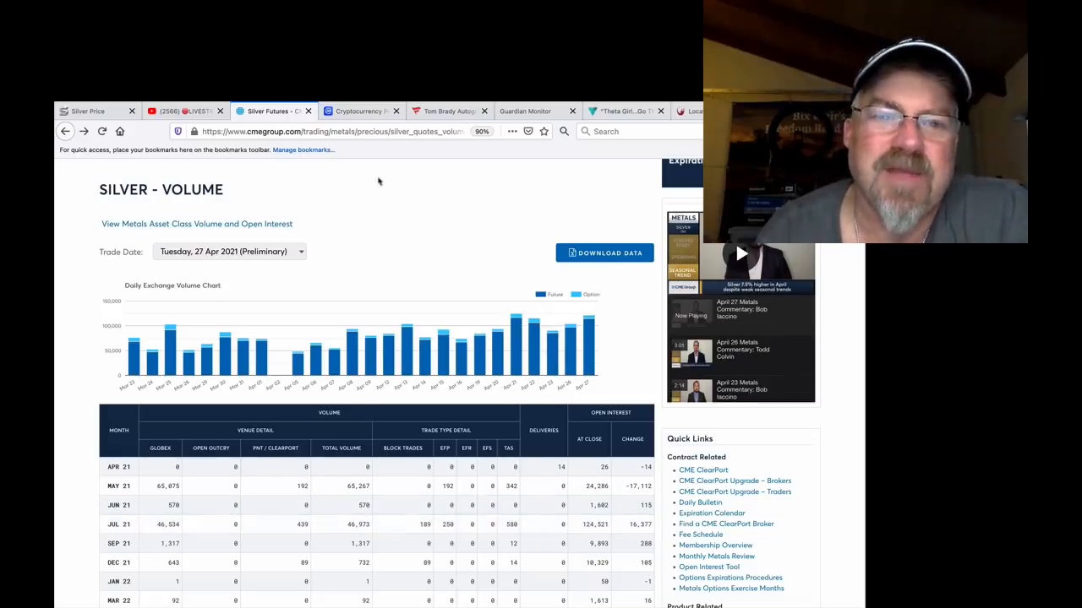
mouse_move(363, 111)
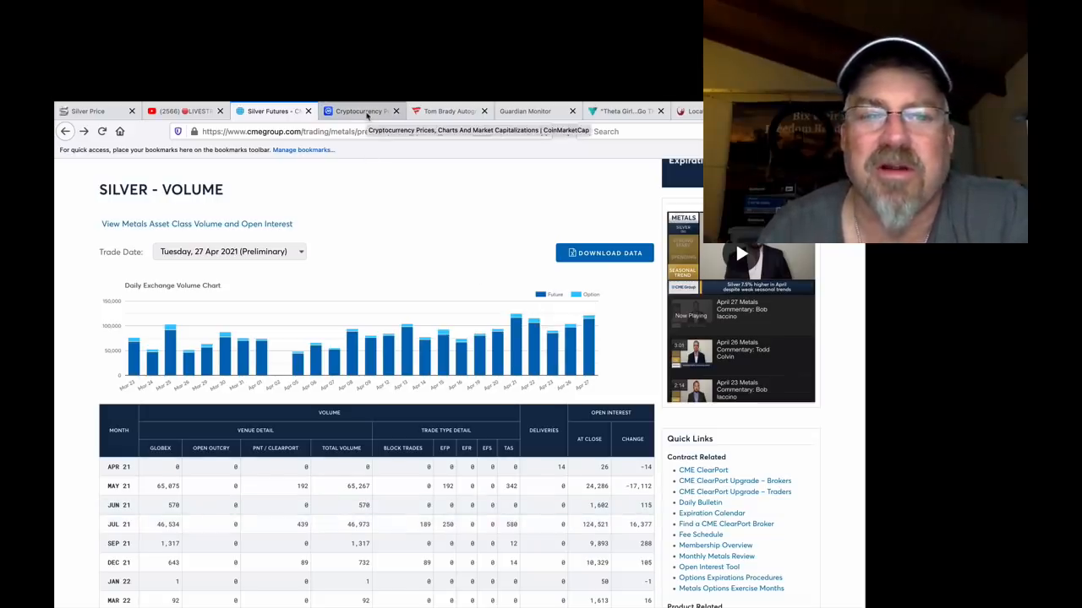
Step: Switch to the CoinMarketCap cryptocurrency prices page listing Bitcoin near $34,786
click(359, 112)
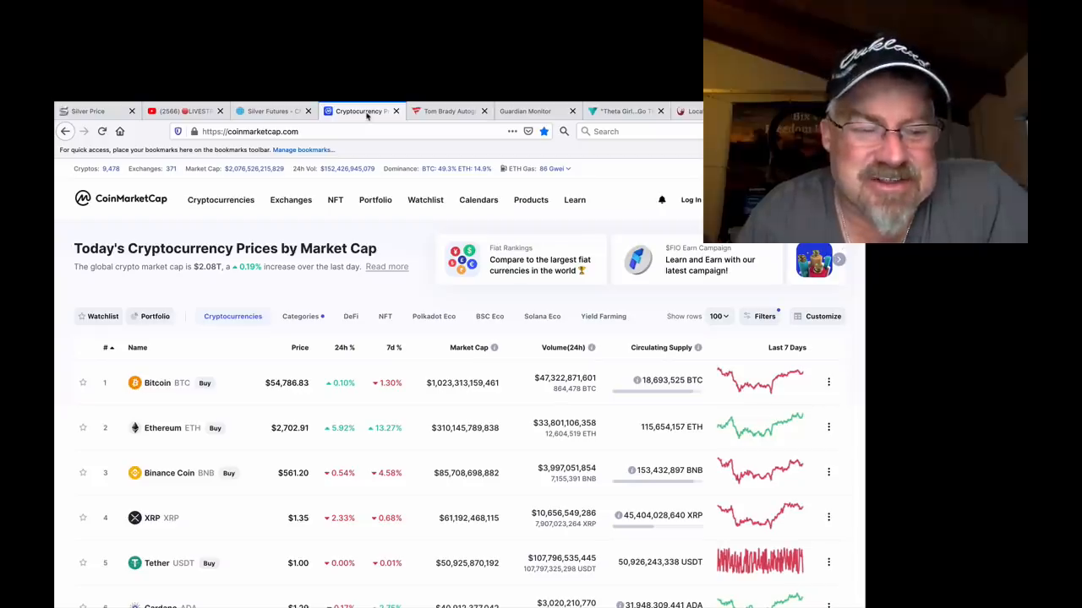
scroll(down, 3)
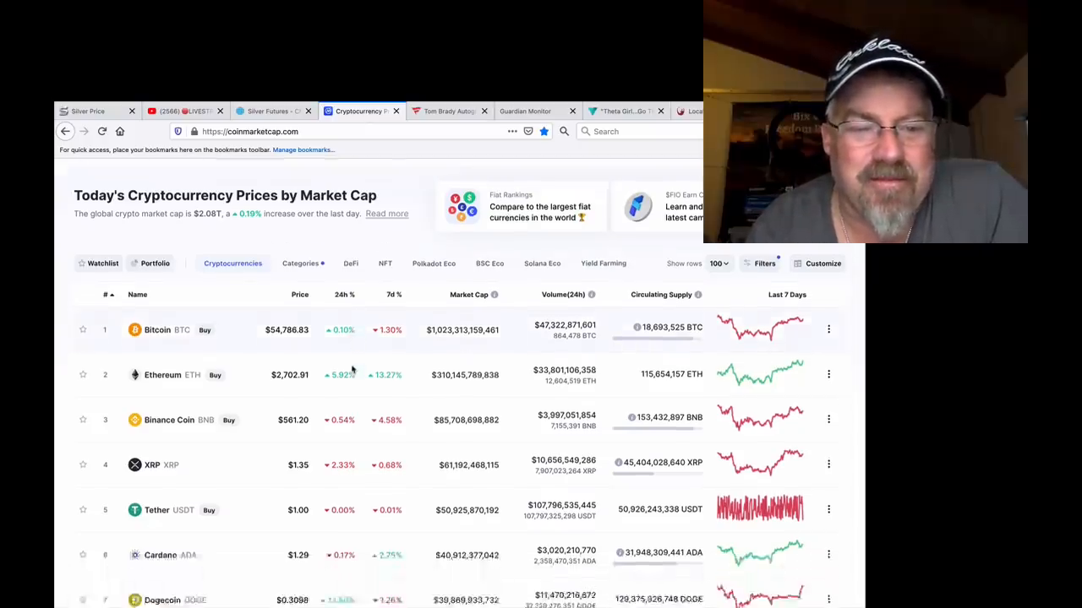
scroll(down, 3)
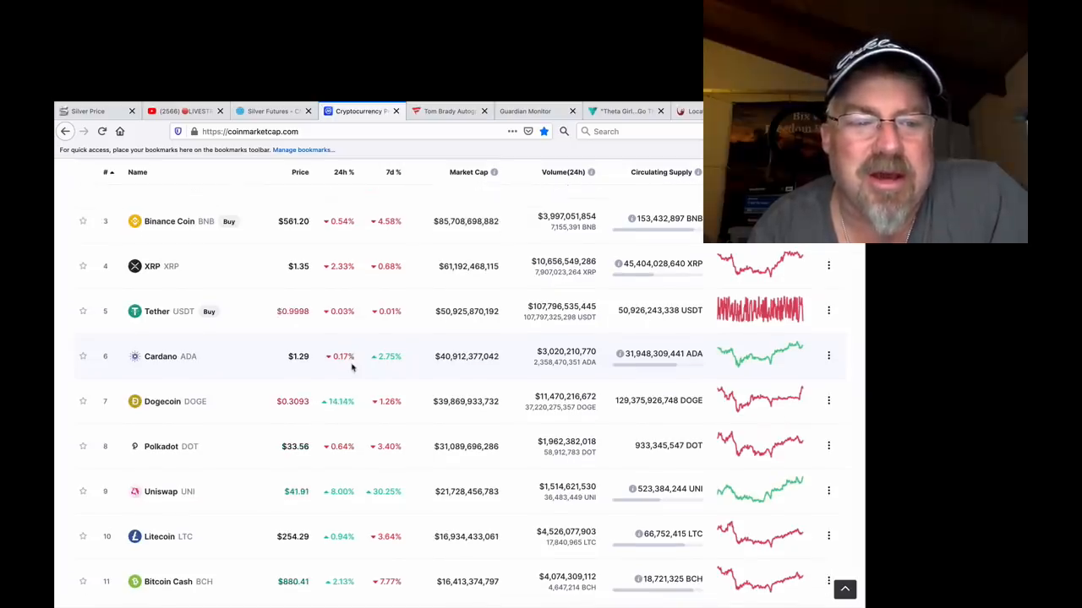
scroll(down, 3)
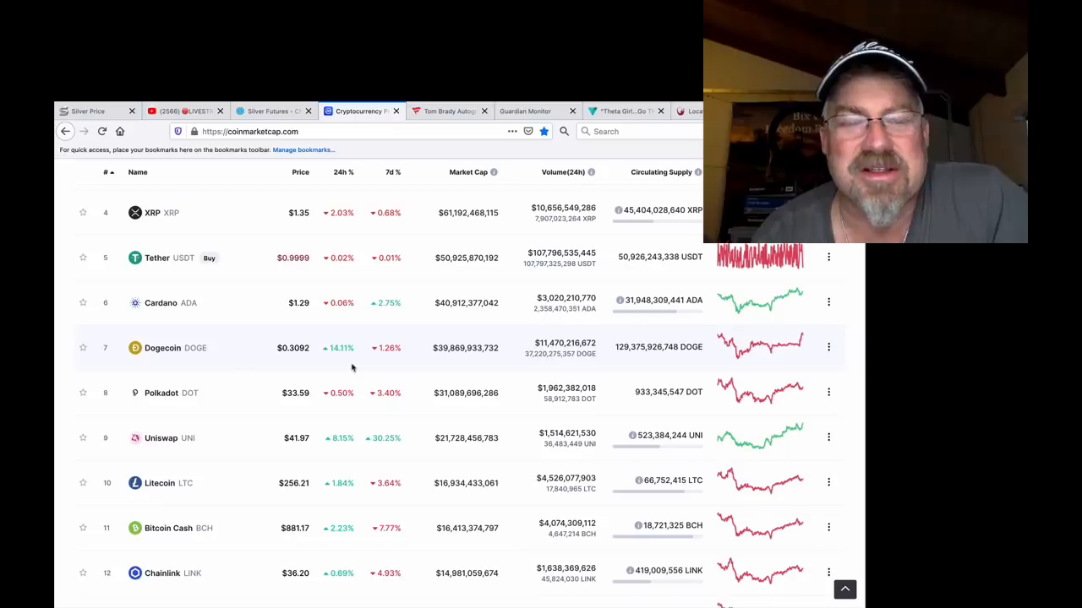
scroll(down, 3)
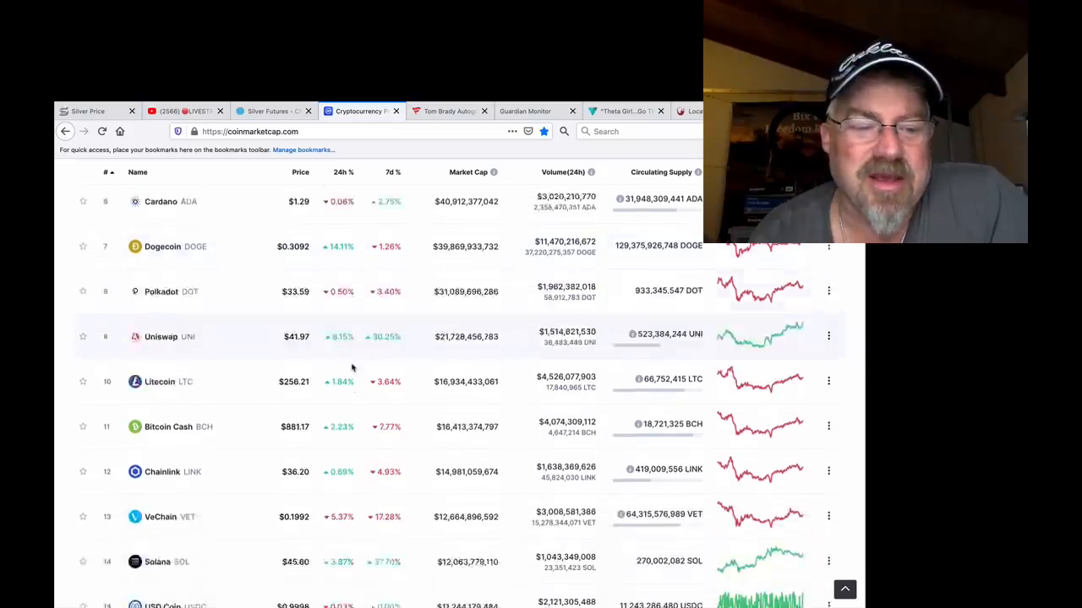
scroll(down, 3)
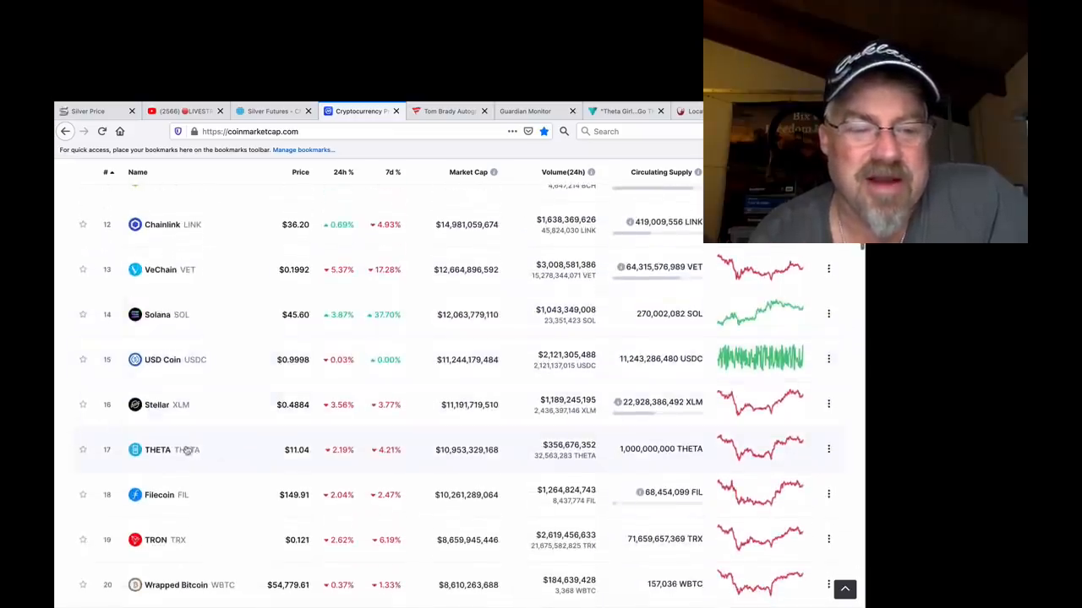
Step: Open THETA's CoinMarketCap price page showing $11.18, down 0.83%
click(159, 449)
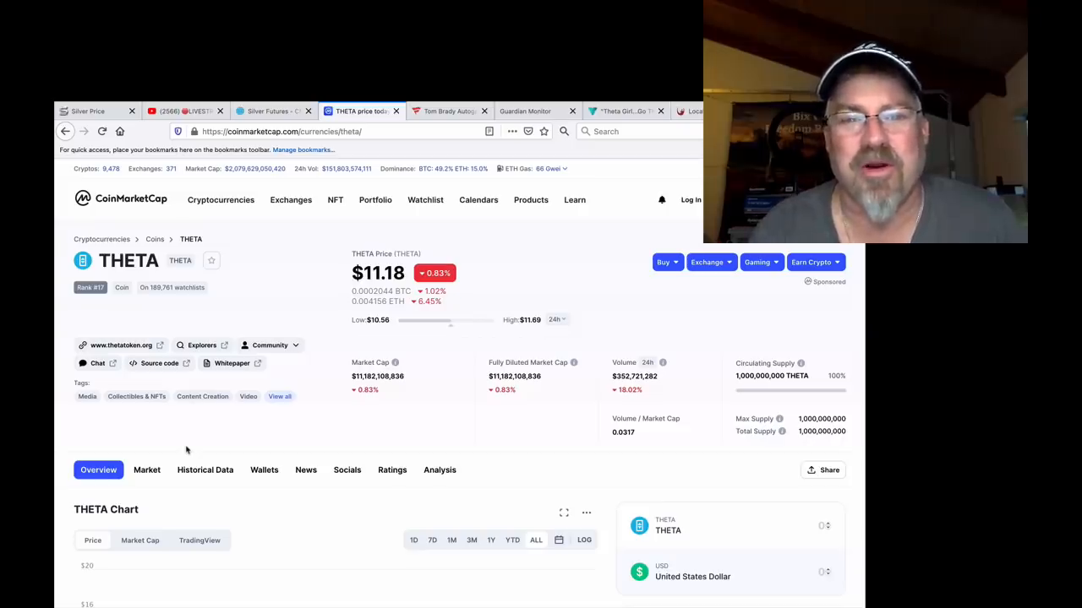
Step: Switch to the Fanatics Tom Brady autographed merchandise page with 47 items
click(448, 111)
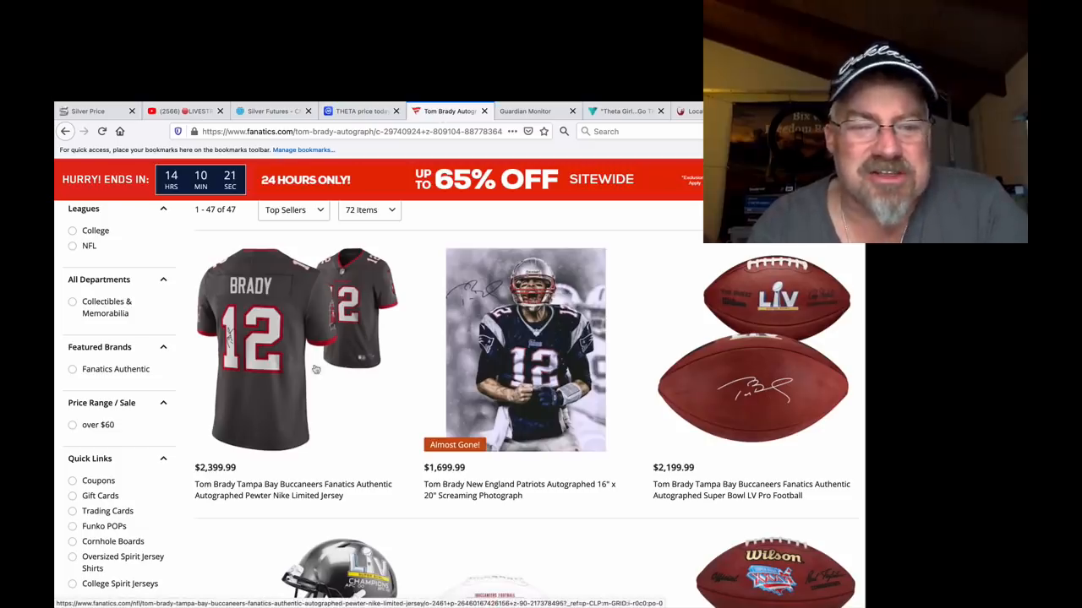
mouse_move(294, 415)
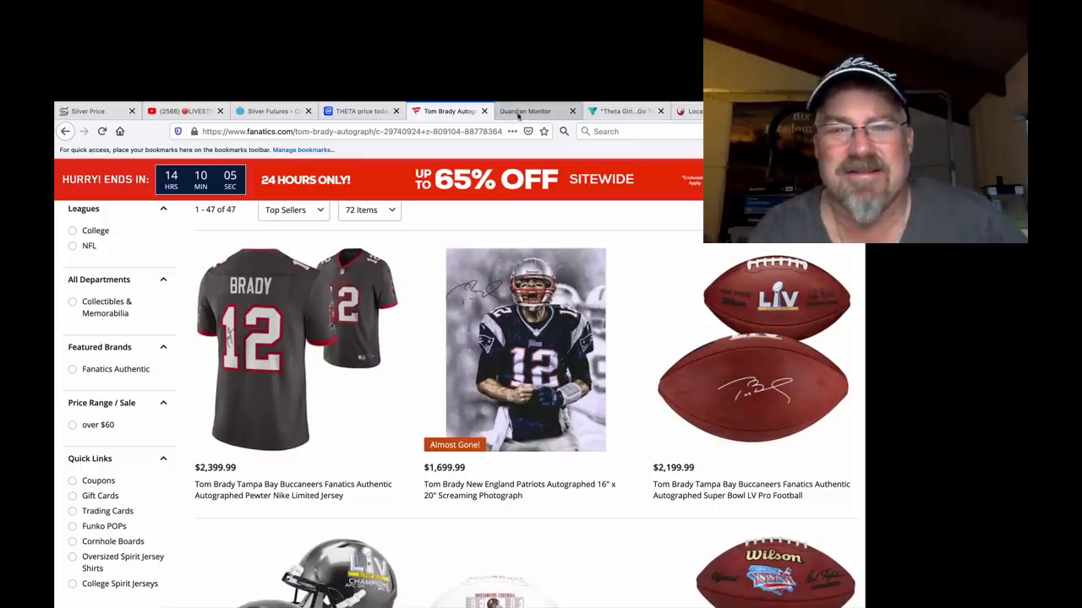
Step: Switch to the Guardian Monitor page and scroll through the Theta staking stats and withdrawals
click(524, 112)
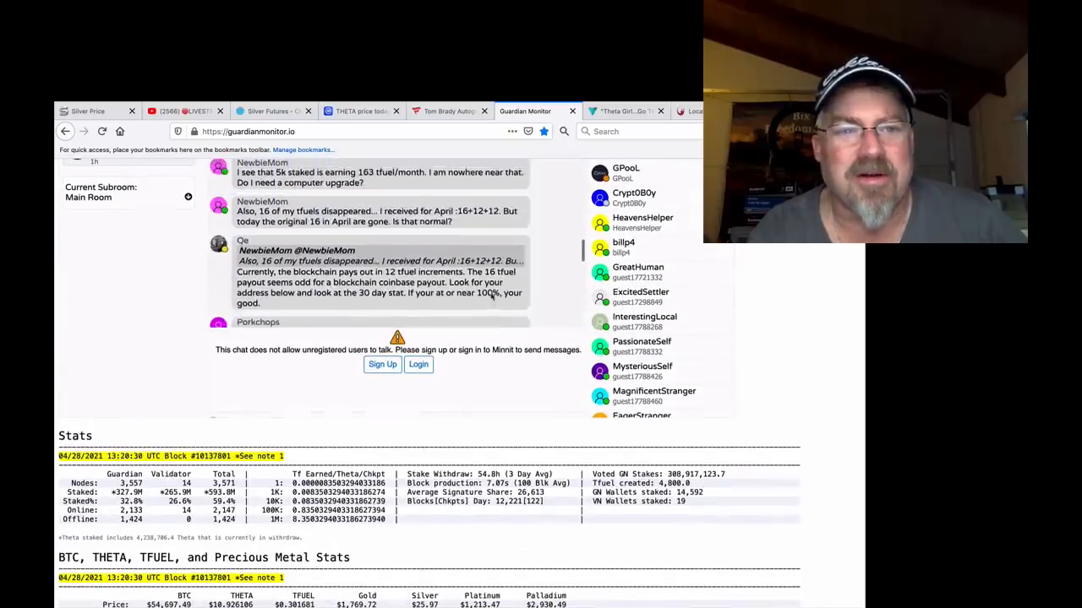
scroll(down, 3)
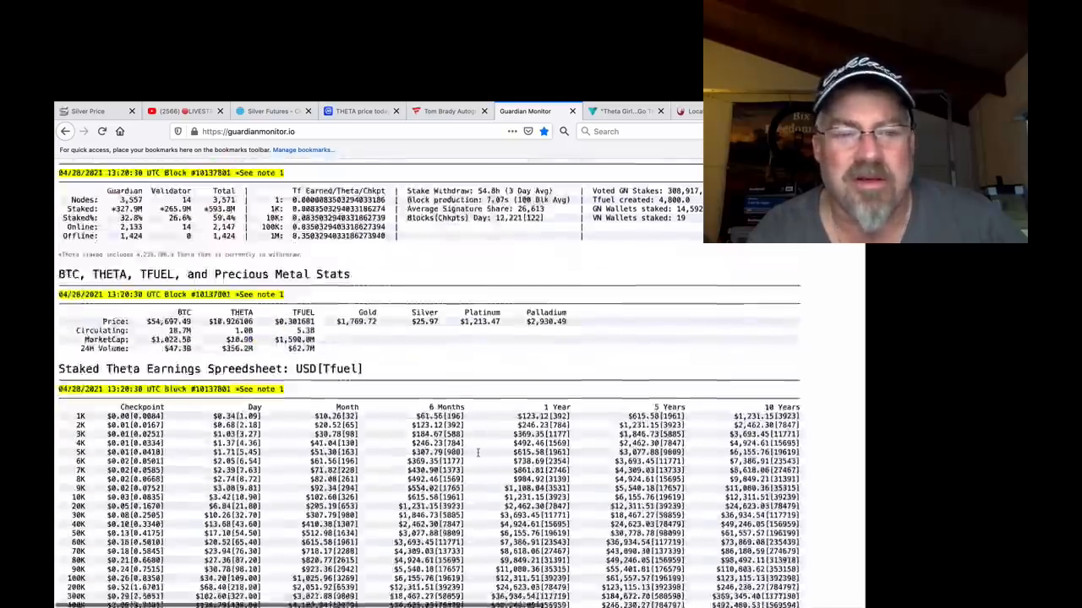
scroll(up, 3)
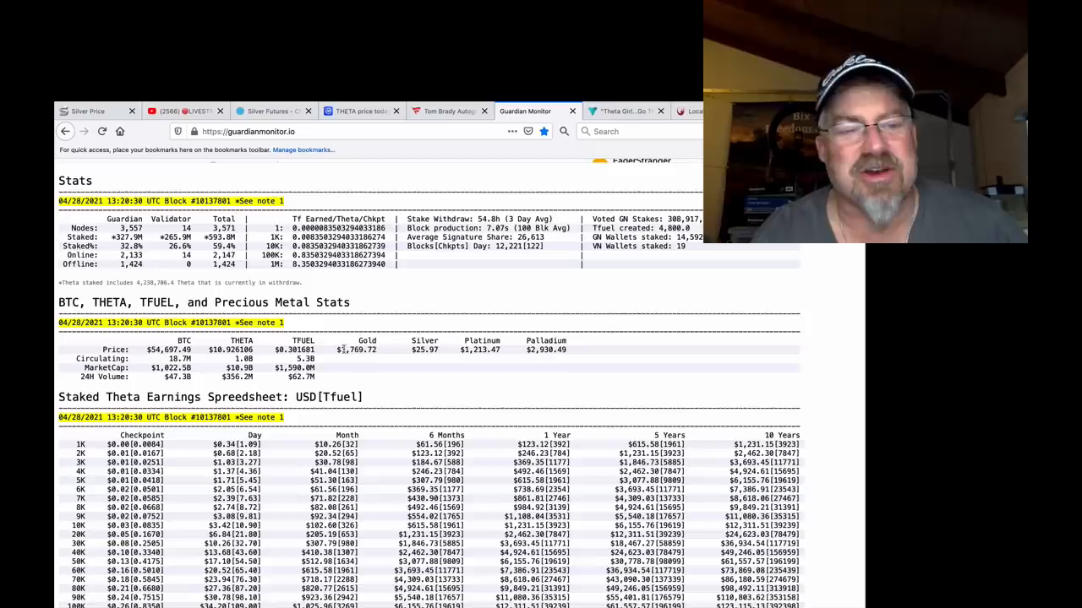
scroll(down, 3)
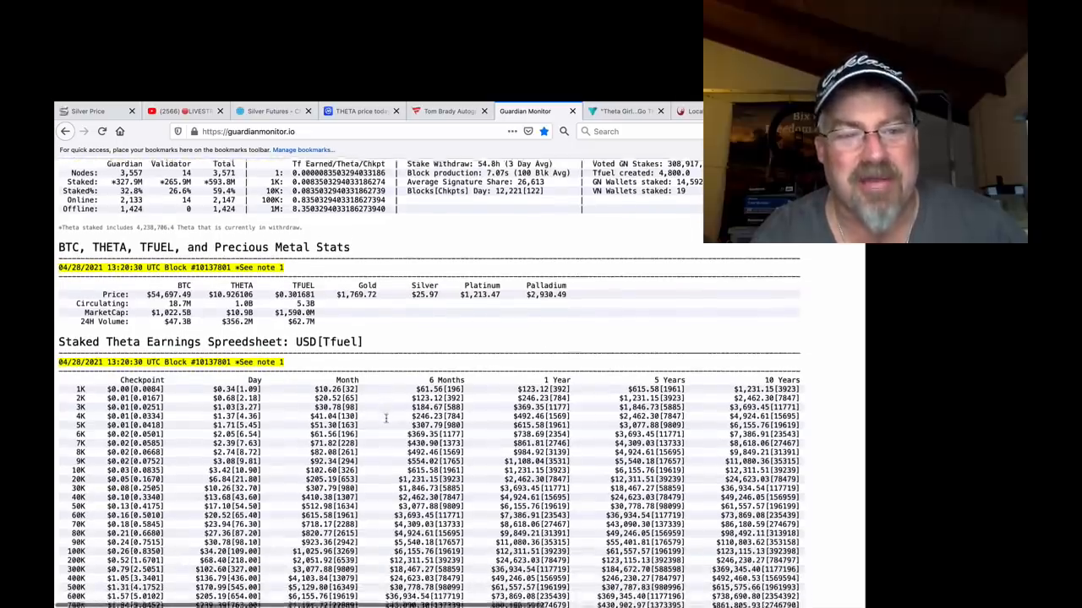
scroll(down, 3)
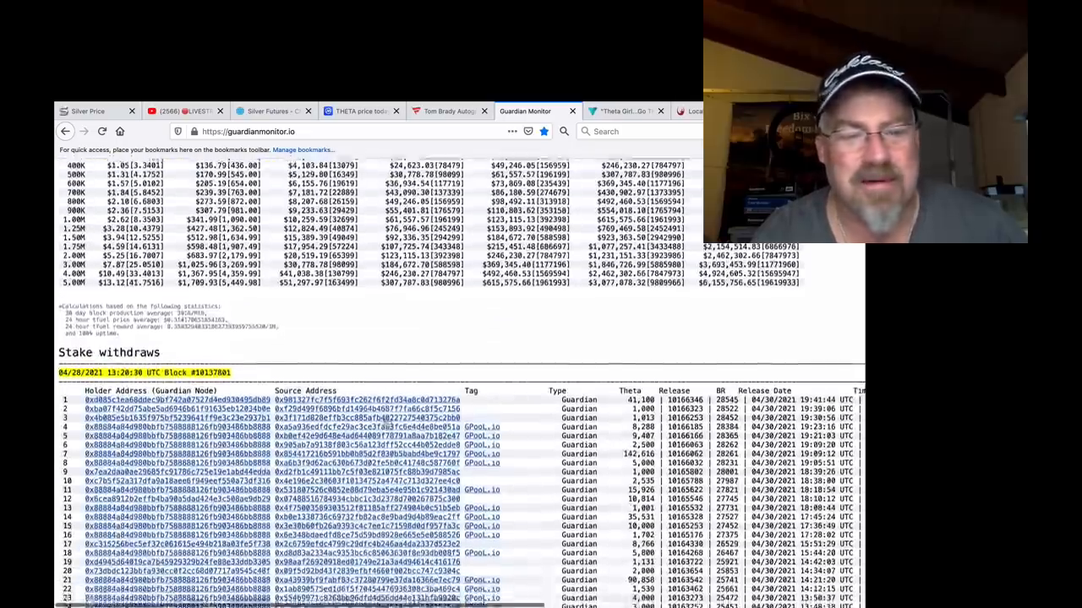
scroll(down, 3)
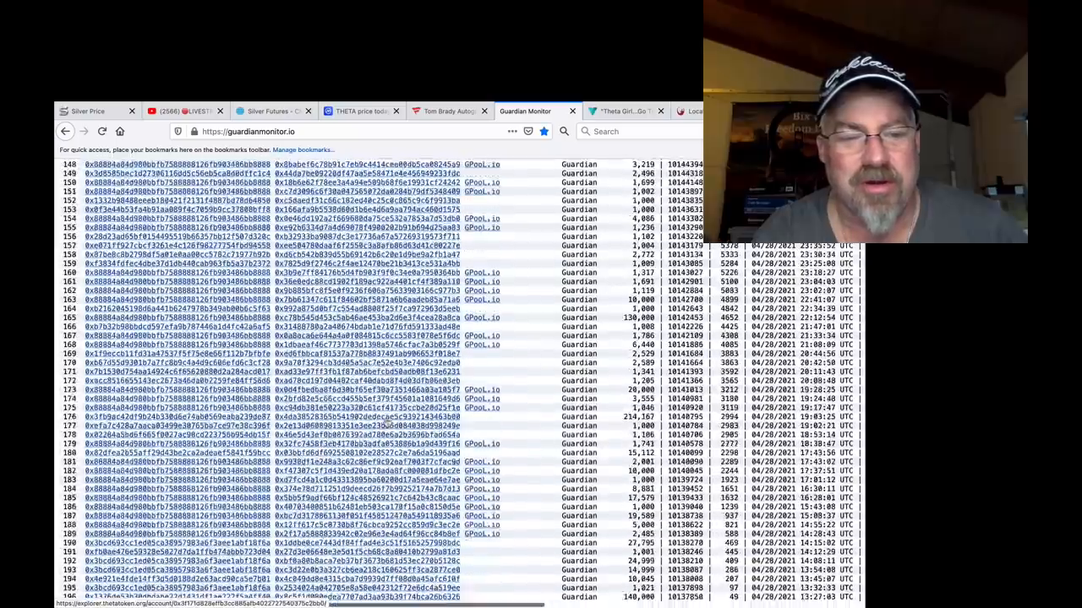
Step: Scroll further down to the Validator Nodes table and the start of Guardian Nodes
scroll(down, 3)
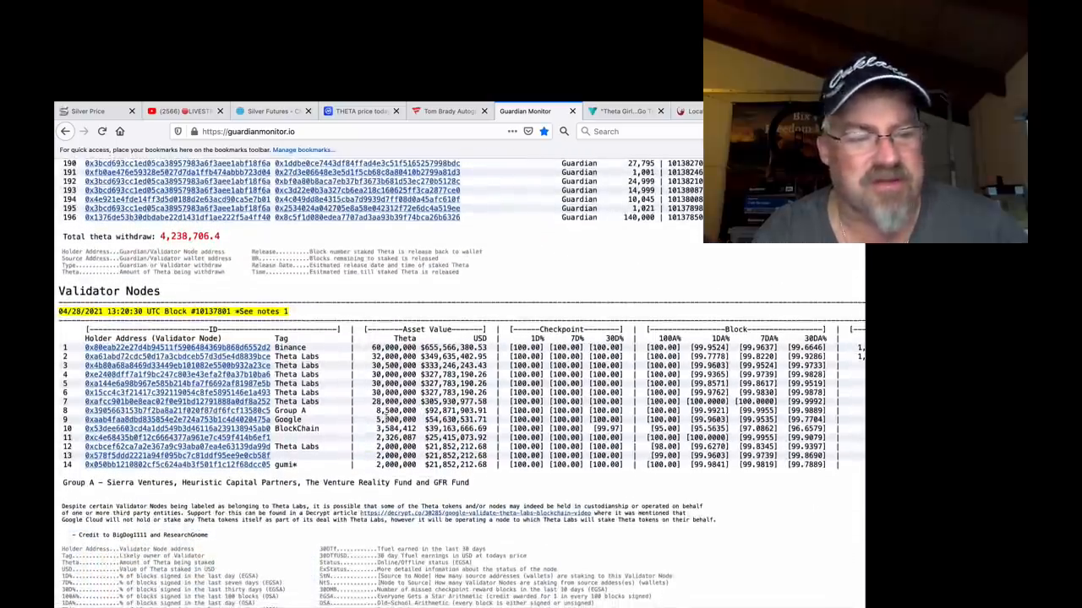
scroll(down, 3)
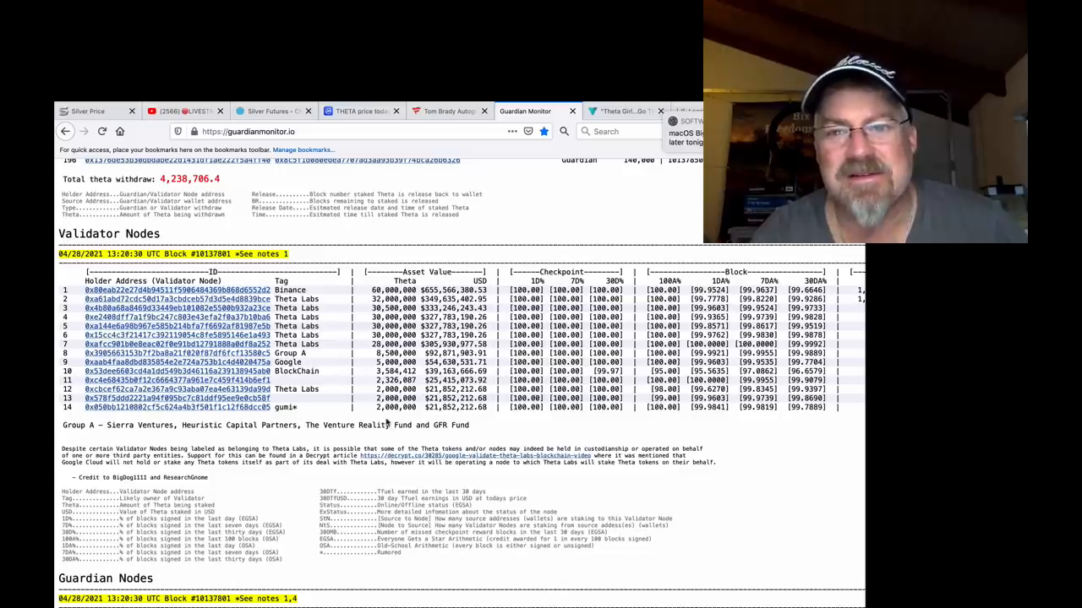
scroll(down, 3)
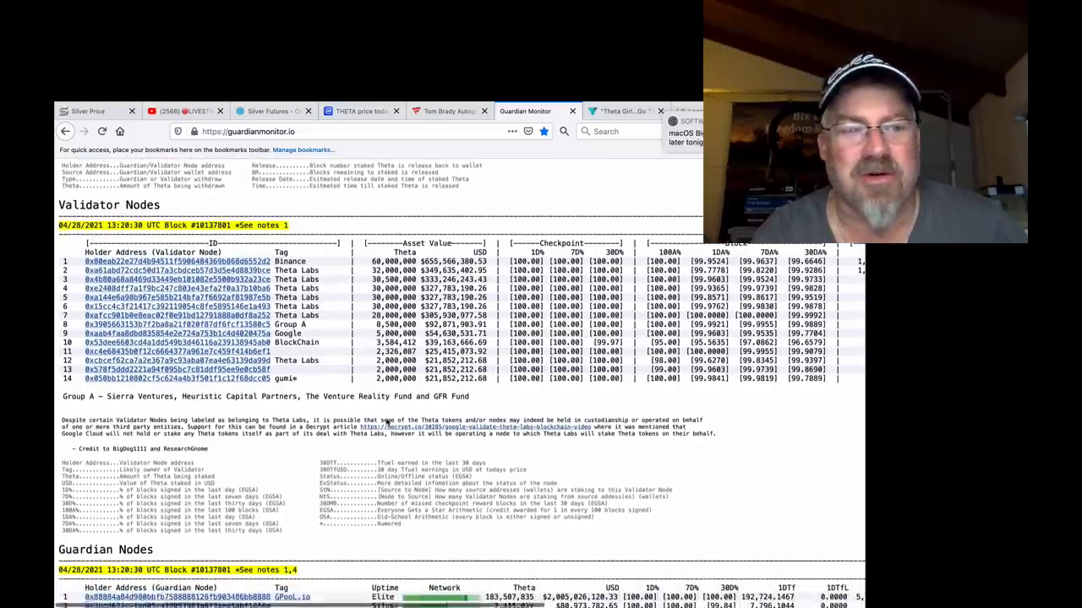
scroll(down, 3)
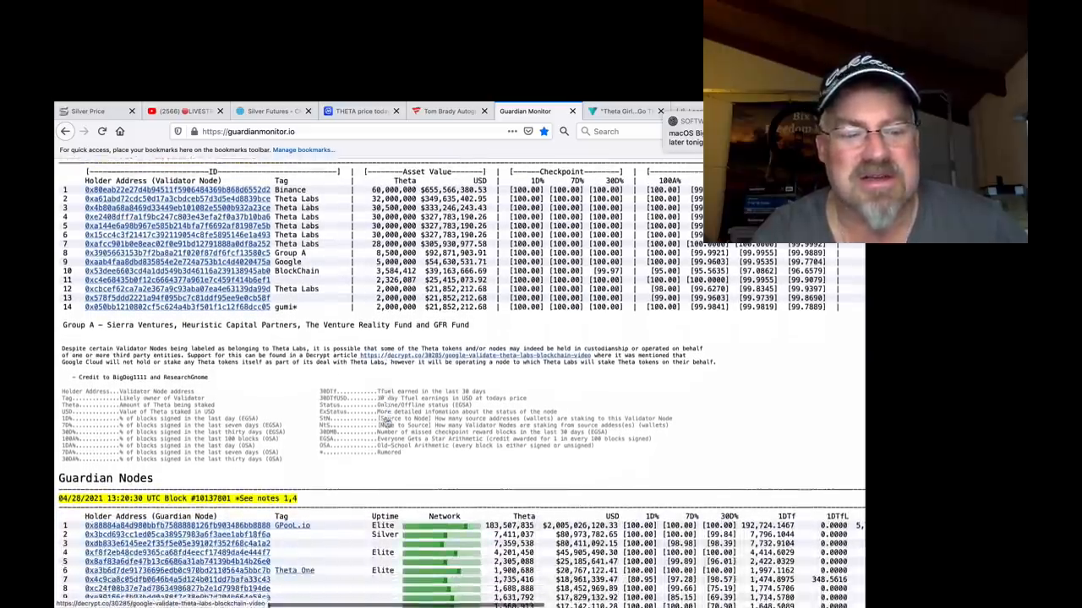
scroll(down, 3)
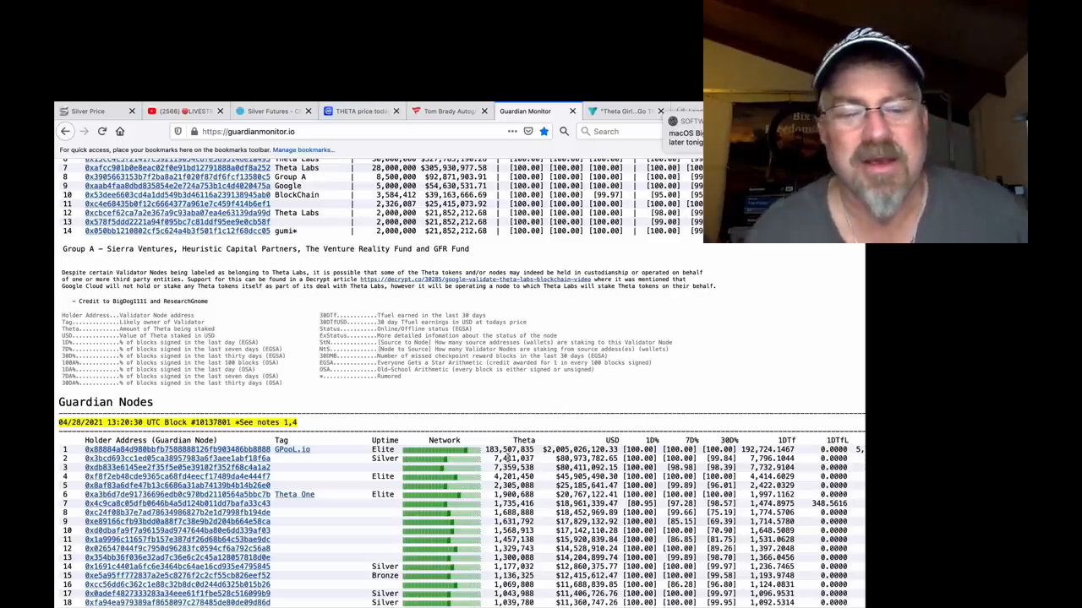
Step: Scroll back up toward the GuardianMonitor banner and node location map
scroll(up, 3)
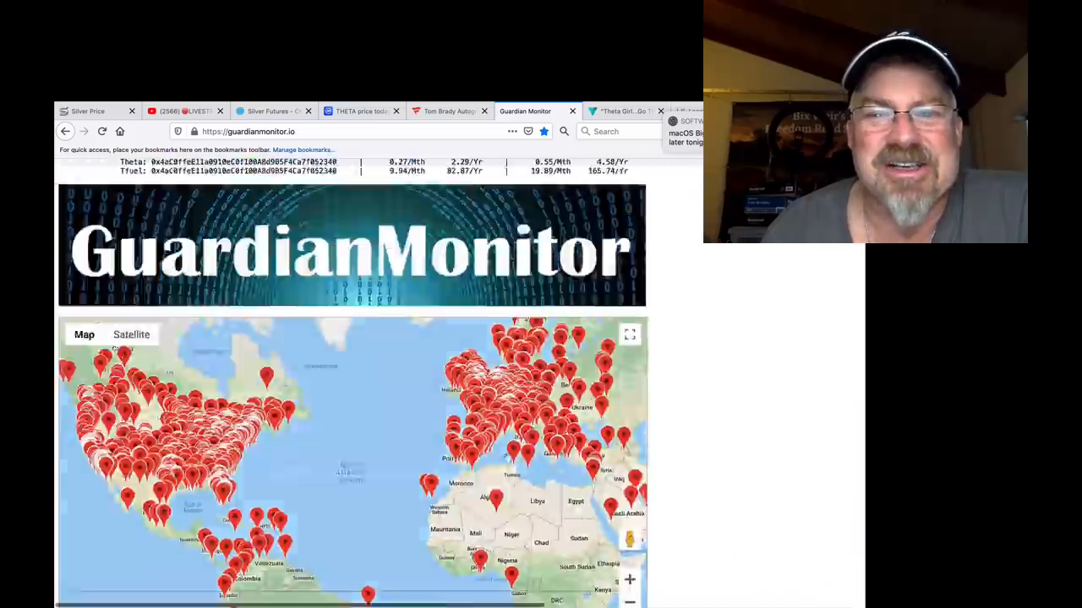
Step: Scroll up to the top of the Guardian Monitor page before the Road to Roota tab shows
scroll(up, 3)
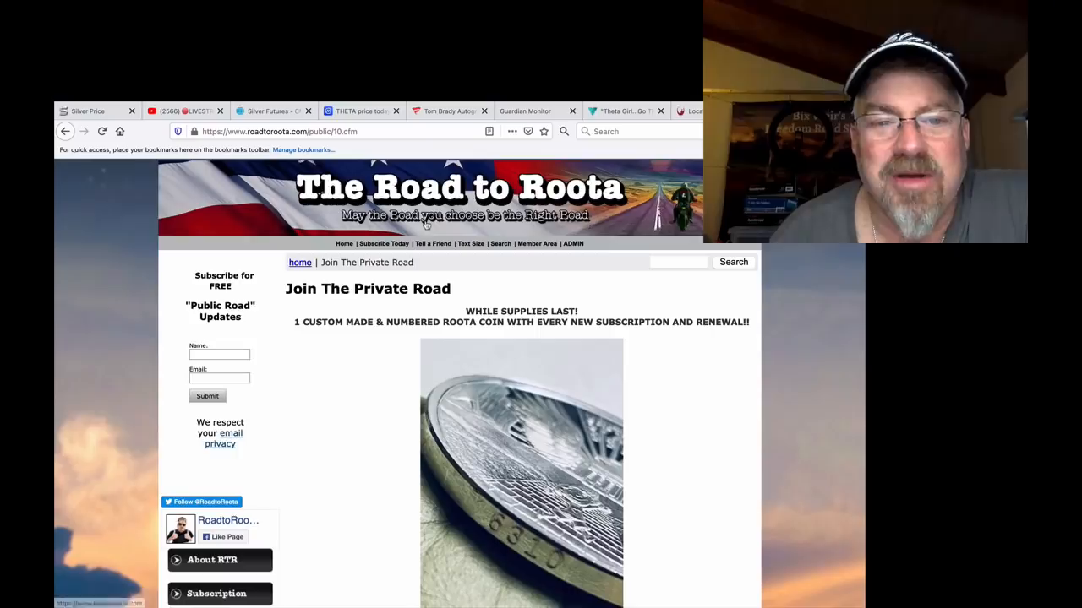
mouse_move(501, 243)
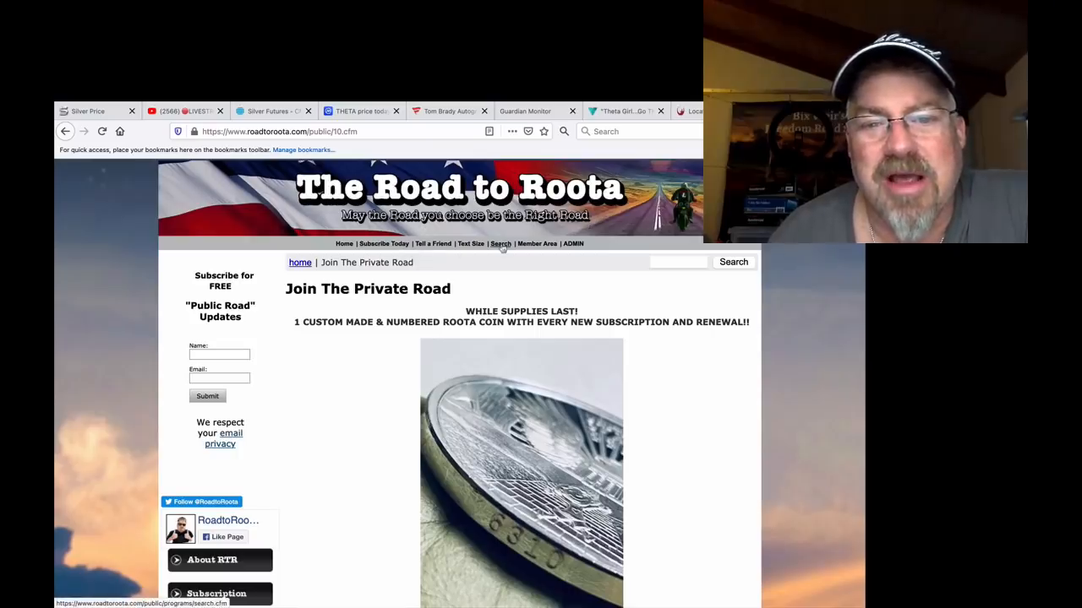
Step: Enter the members' Private Road area and open the Jenny Moonstone Readings post
click(538, 243)
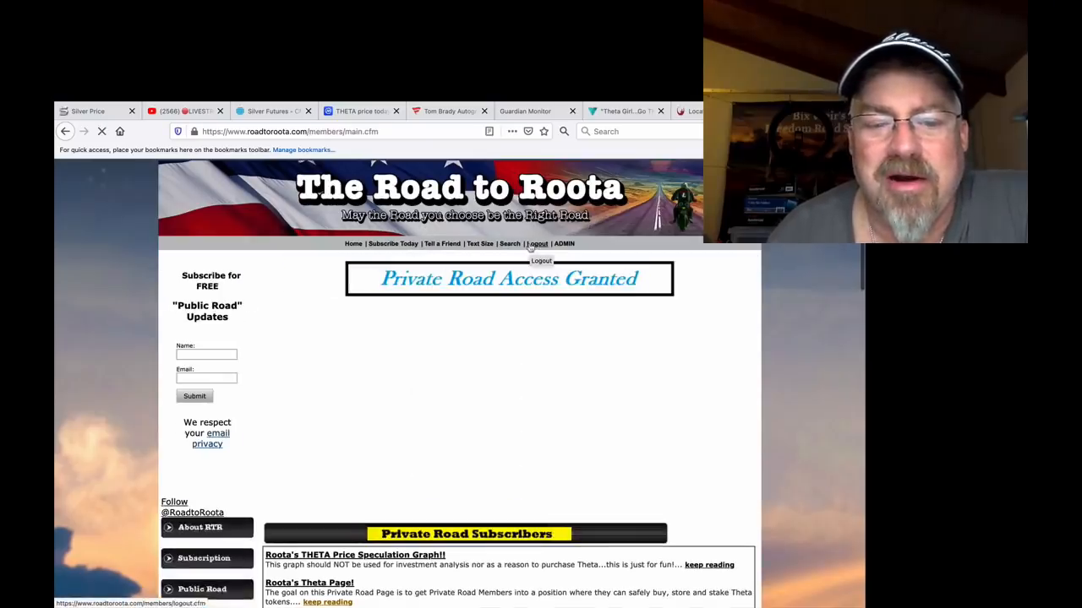
scroll(down, 3)
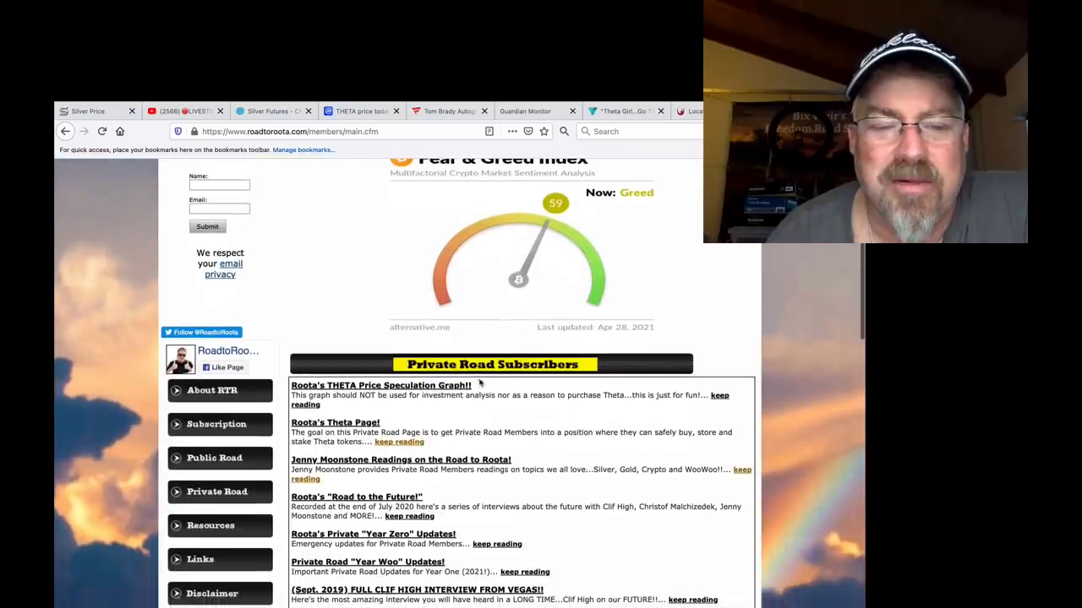
click(399, 459)
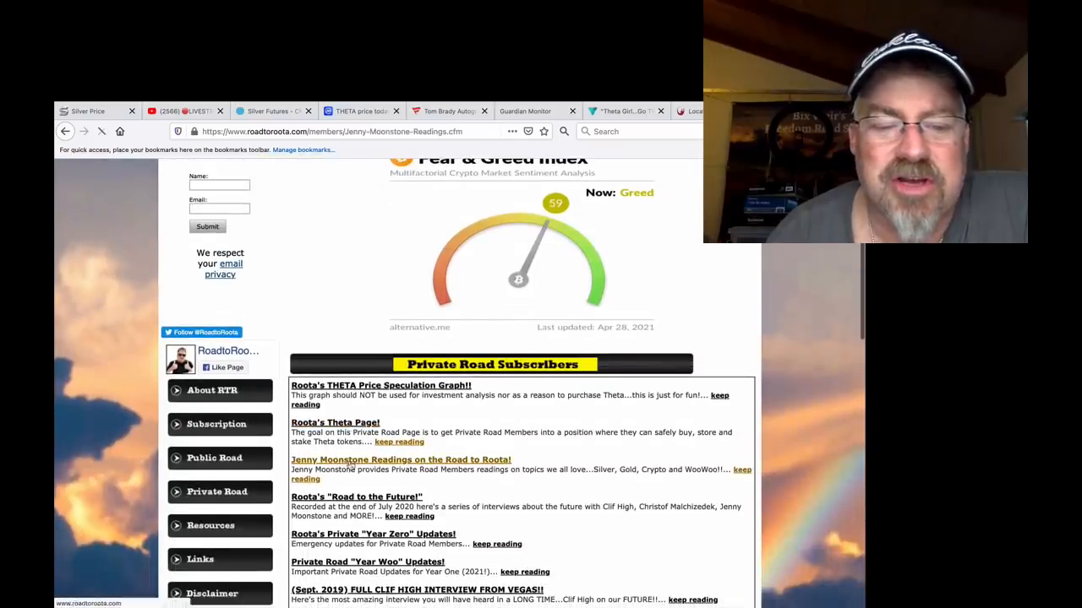
click(399, 460)
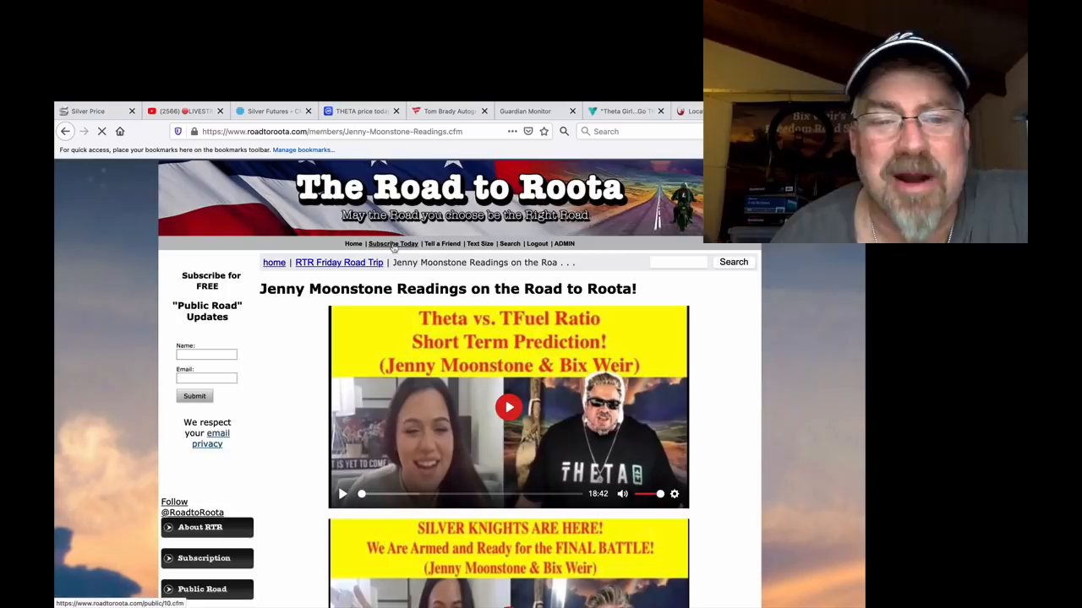
Step: Go to the Subscribe Today page and browse the custom Roota coin offer photos and text
click(384, 243)
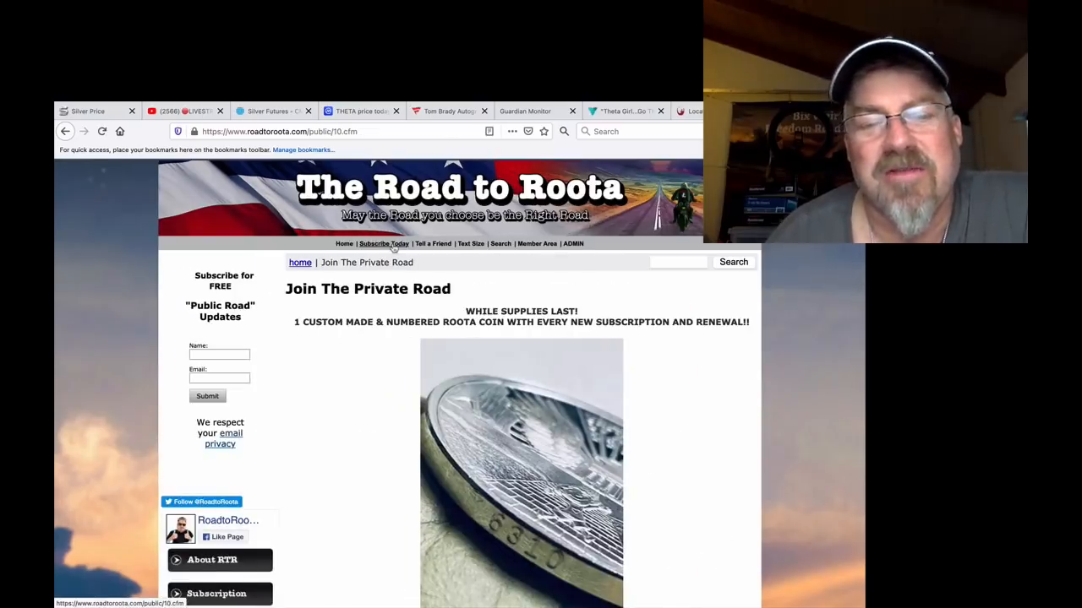
scroll(down, 3)
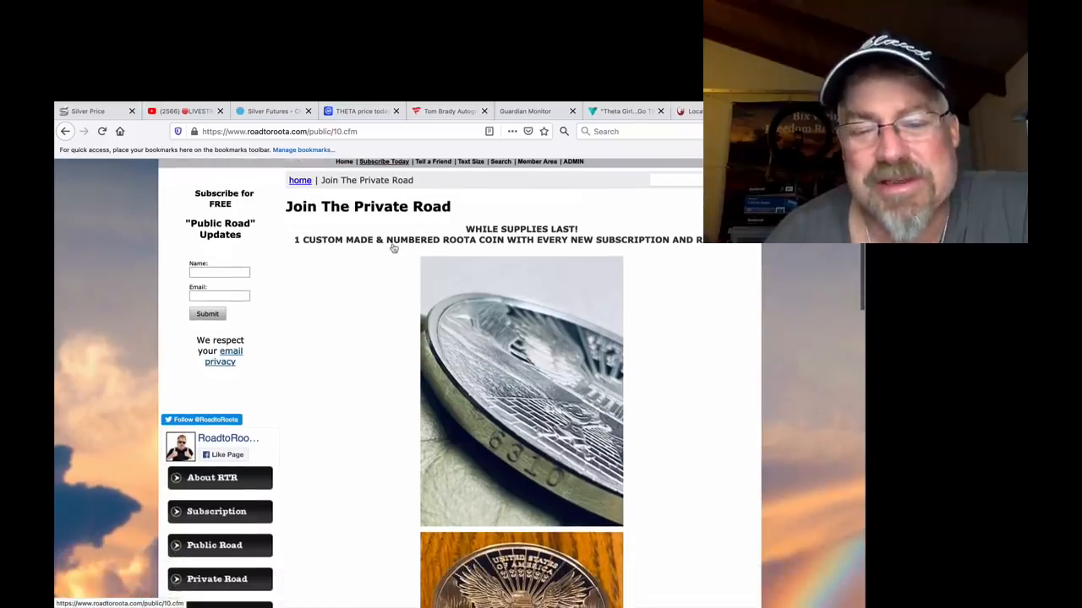
scroll(down, 3)
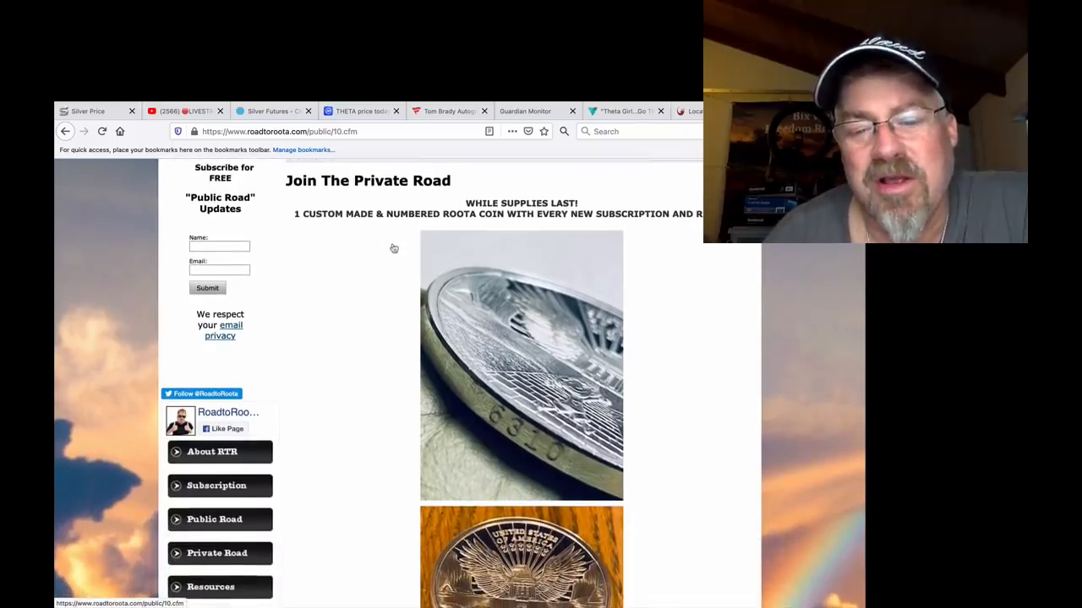
scroll(down, 3)
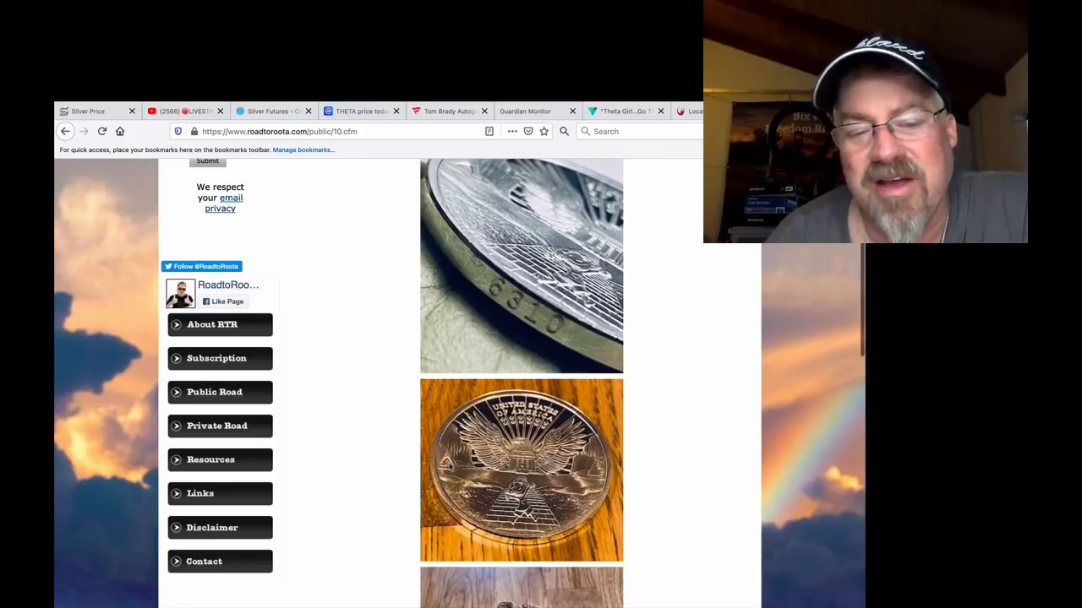
mouse_move(392, 488)
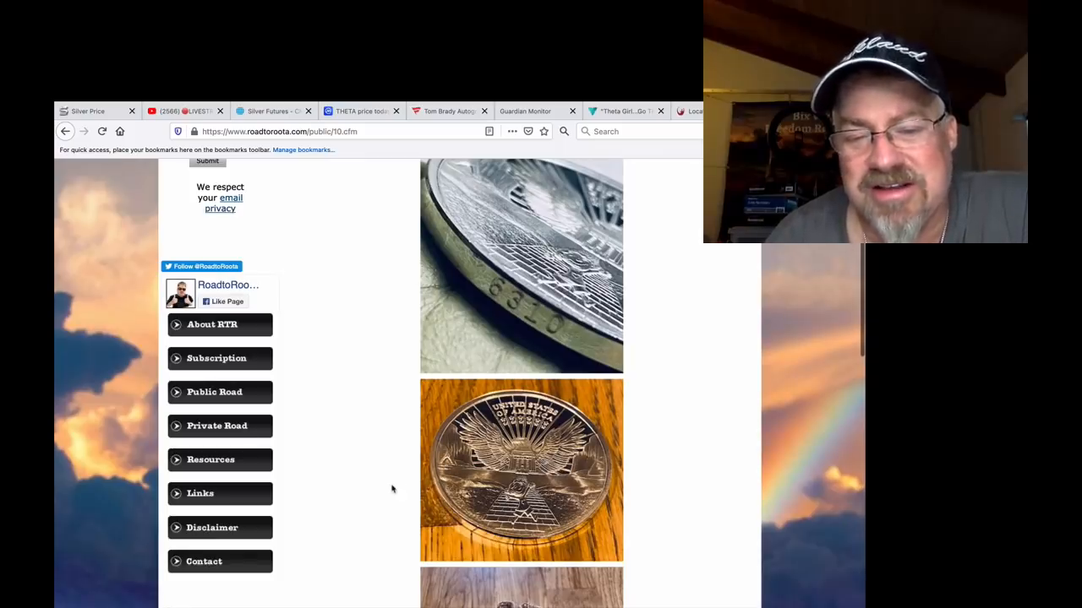
scroll(down, 3)
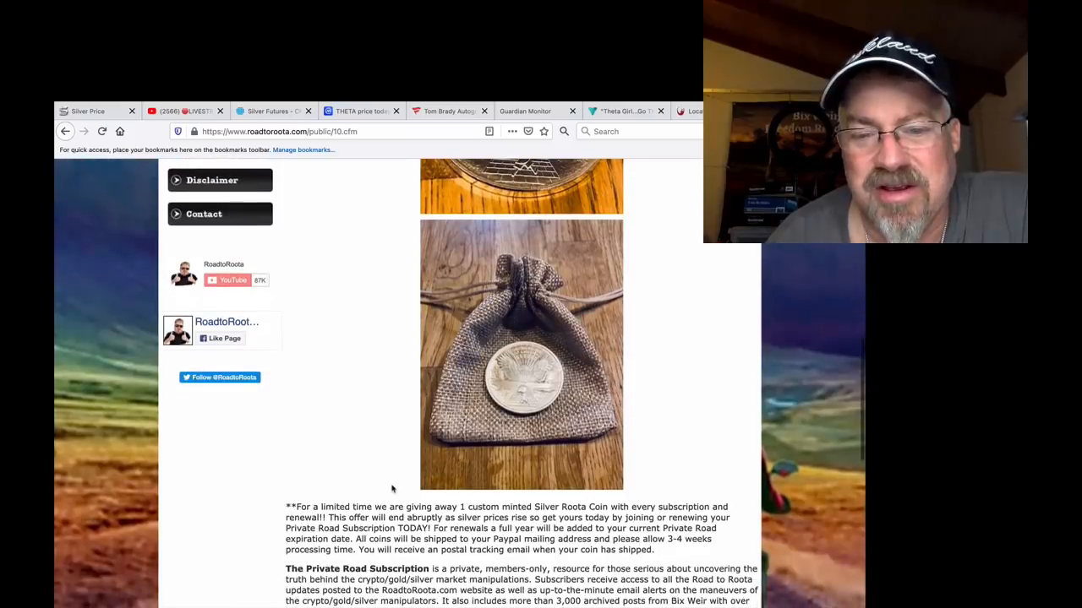
scroll(up, 3)
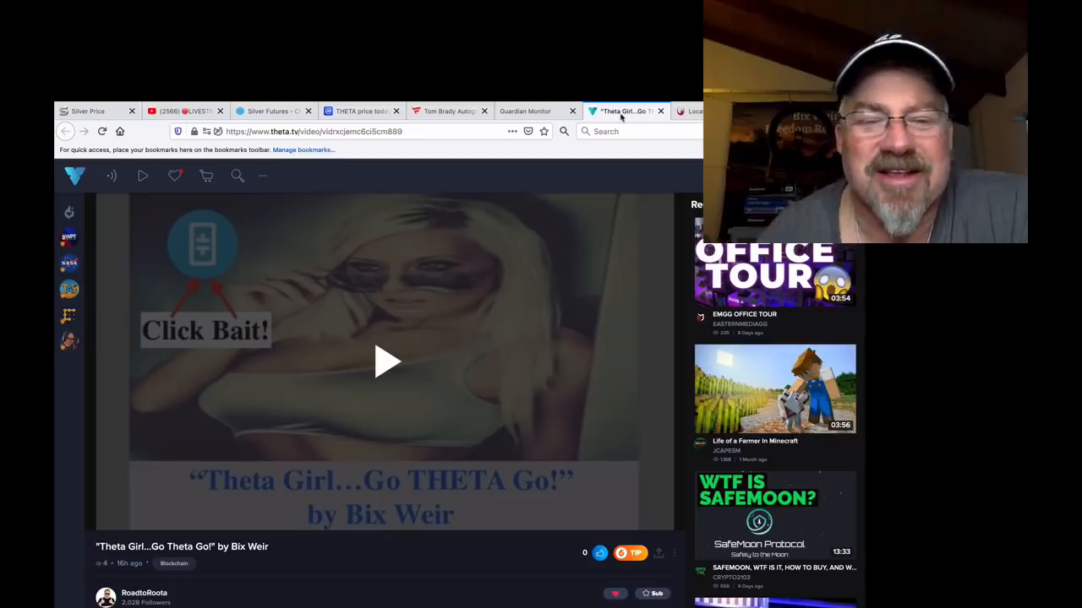
mouse_move(464, 256)
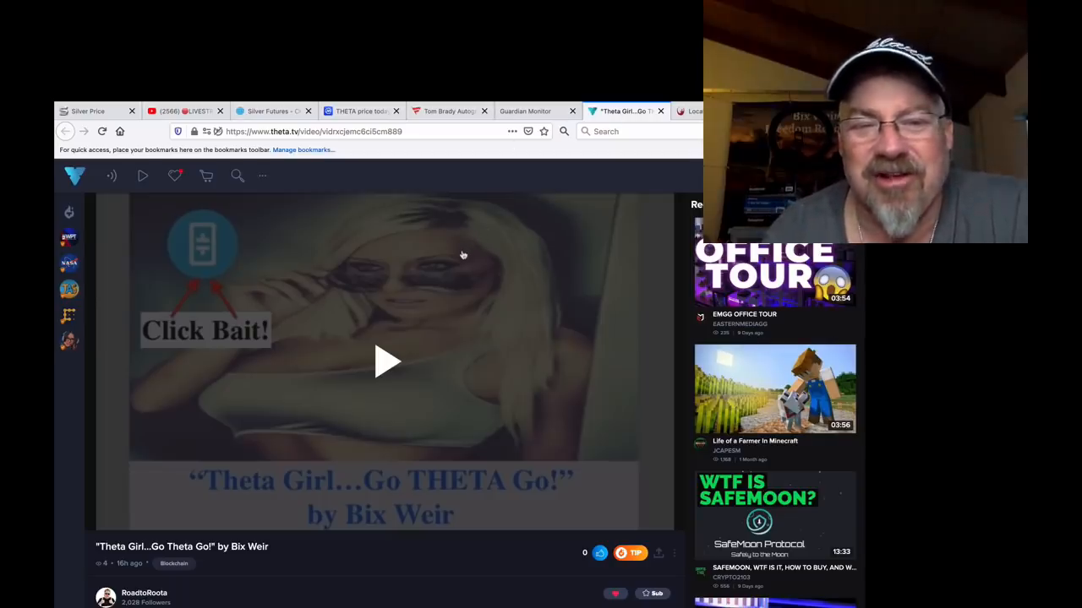
mouse_move(210, 269)
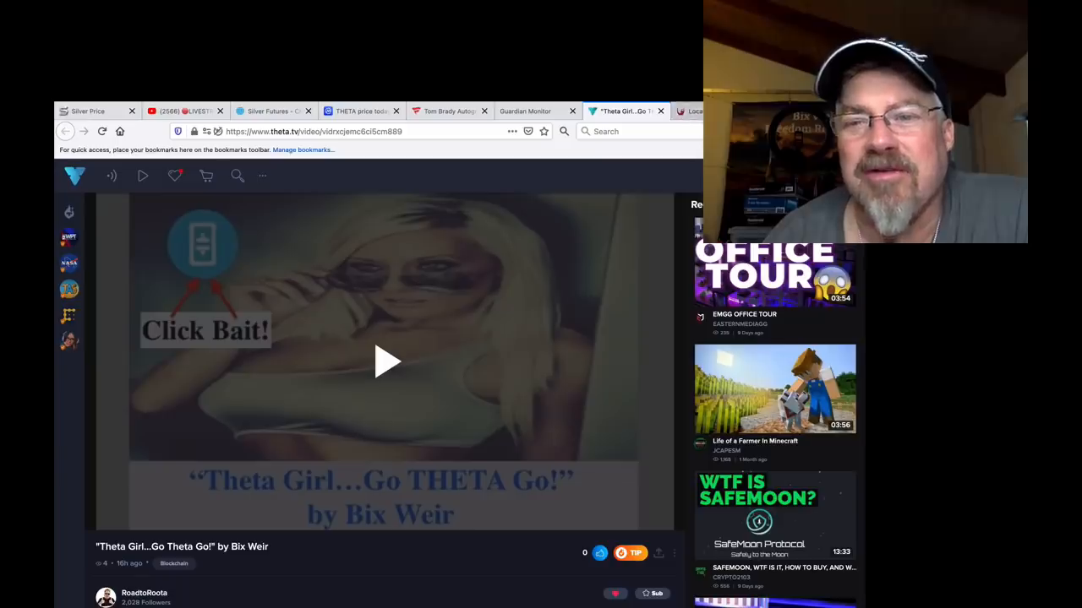
click(693, 112)
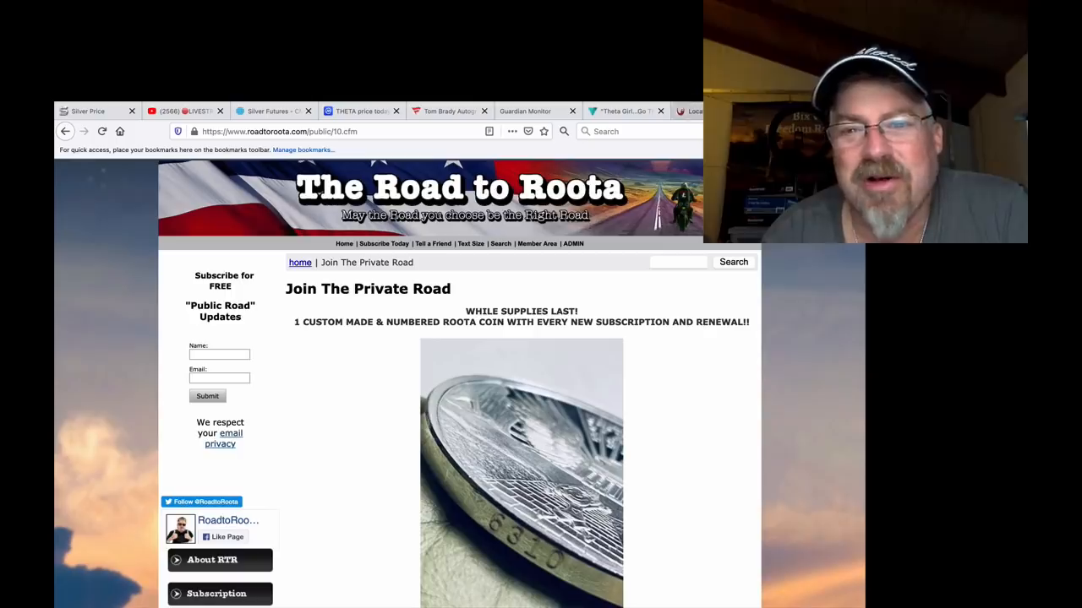
click(625, 111)
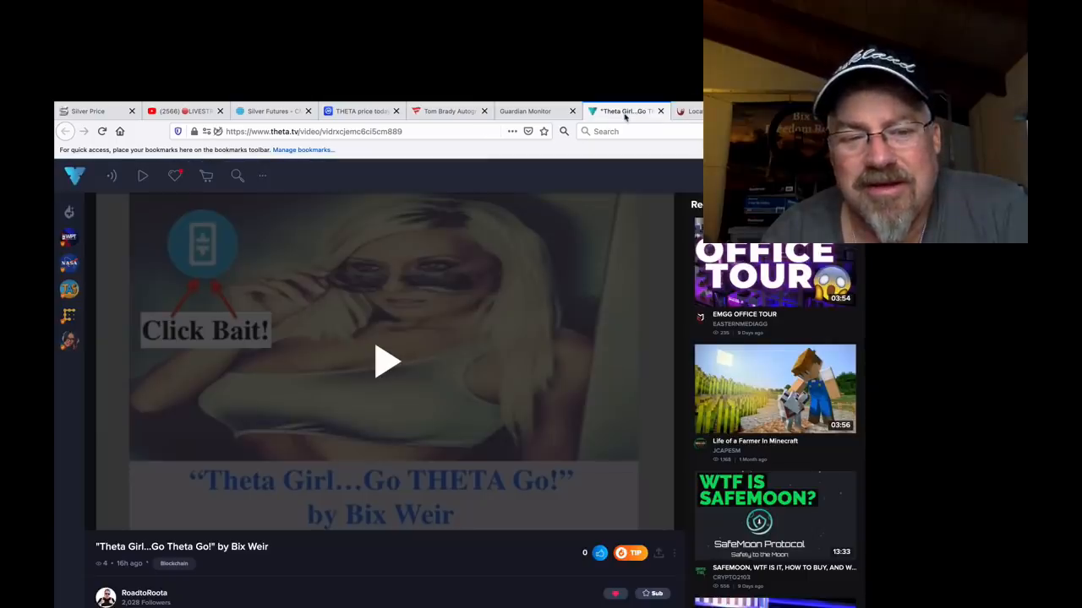